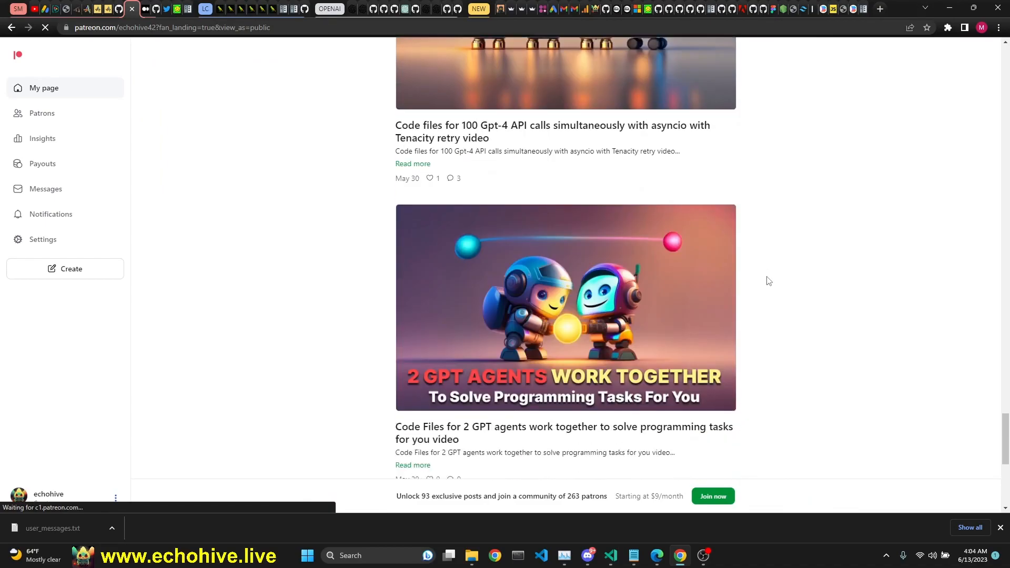
- Leave the Patreon posts page and bring up the GPT web app's index.html with its live preview
click(610, 556)
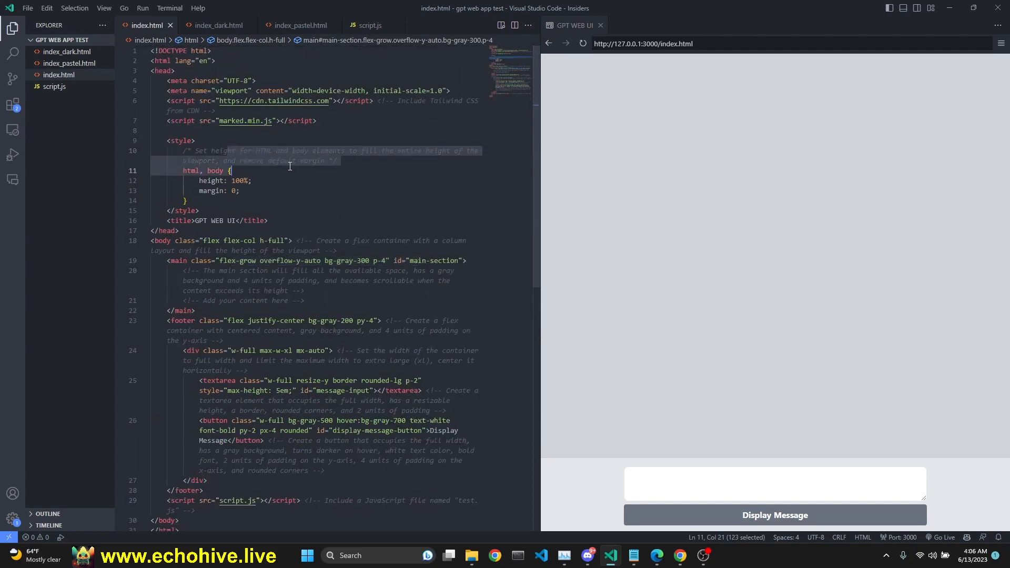
- Show script.js with its displayMessage function that appends the message and calls getChatResponse
click(371, 25)
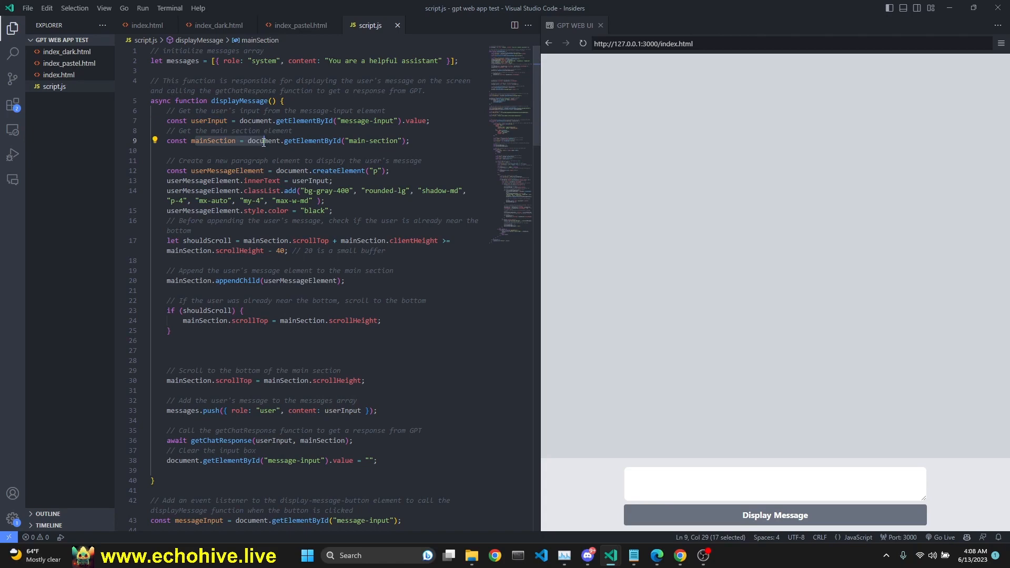
- Send 'Tell me the story of ai' in the chat preview and stream GPT's history-of-AI reply
click(774, 514)
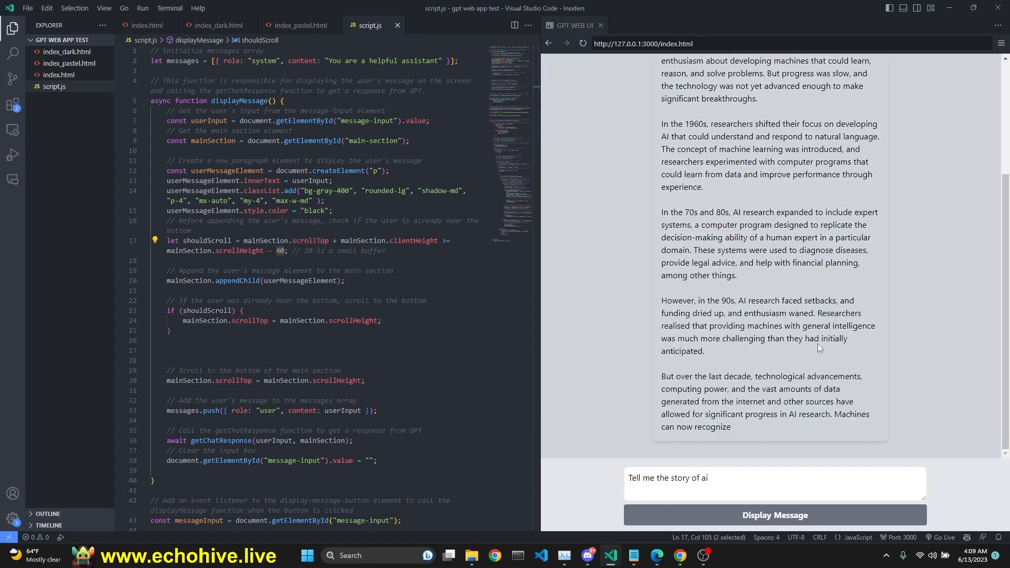
scroll(down, 3)
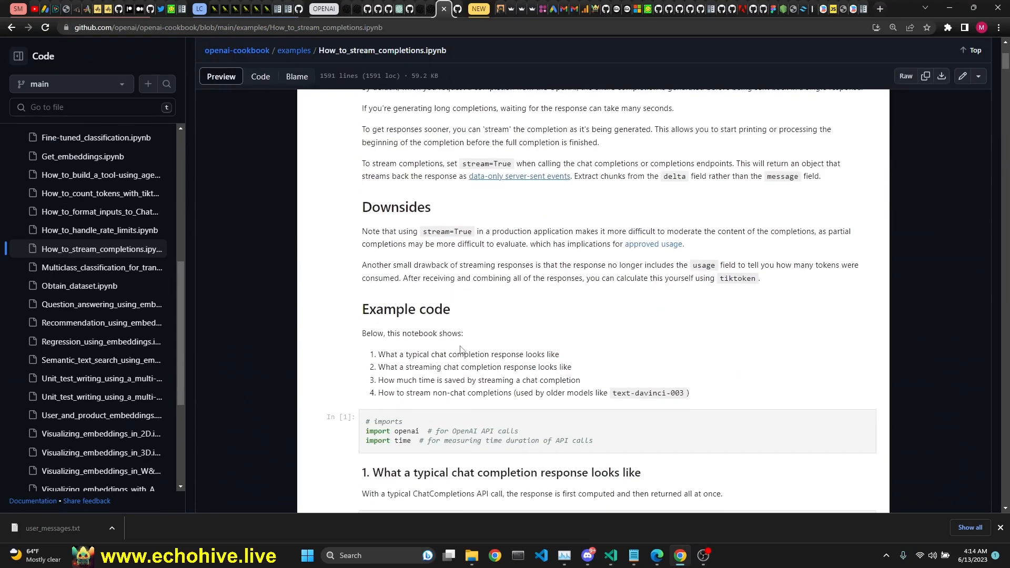
- Review the cookbook's streamed chunk example with delta fields, then return to script.js
scroll(down, 3)
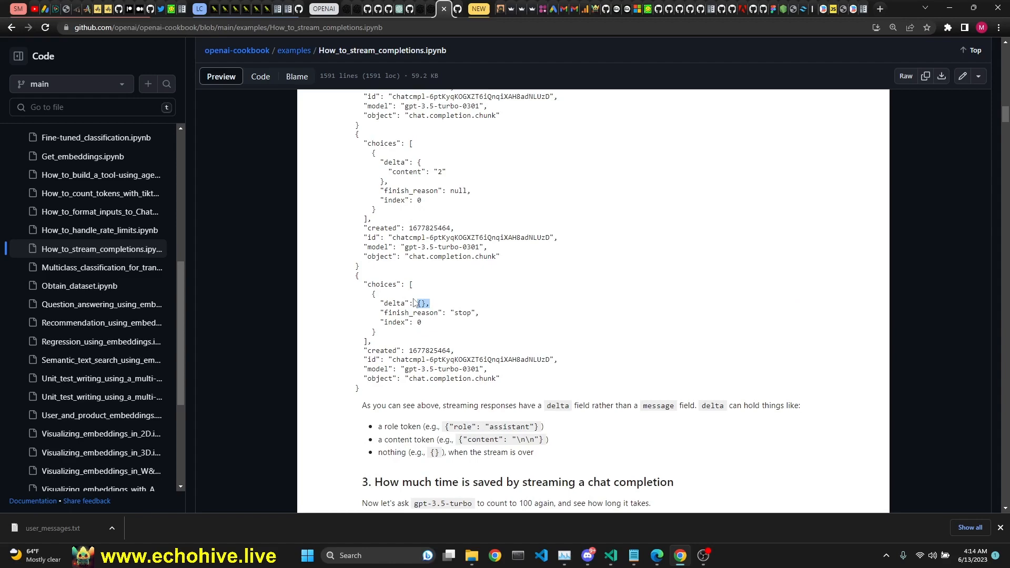
click(609, 554)
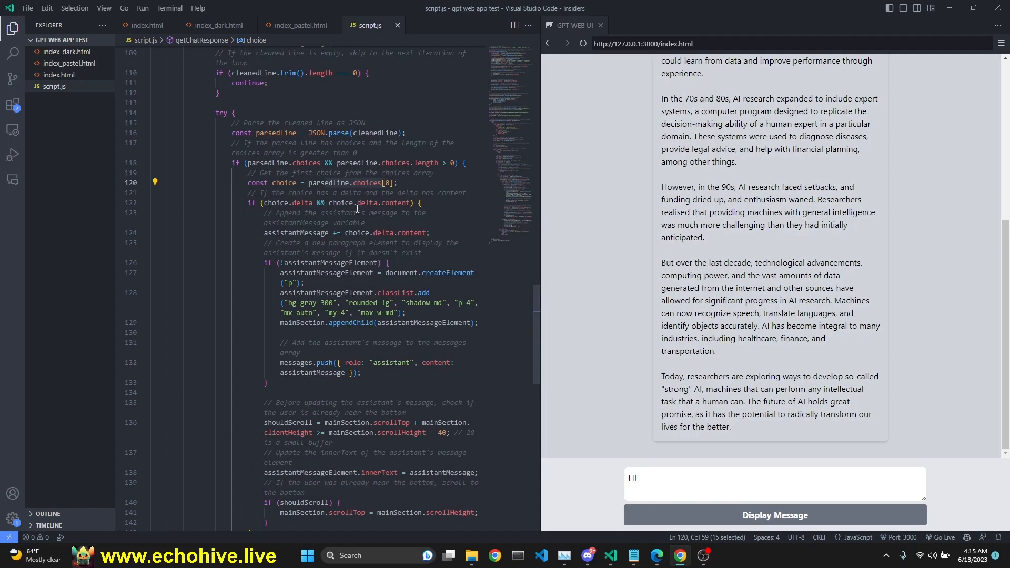
scroll(down, 3)
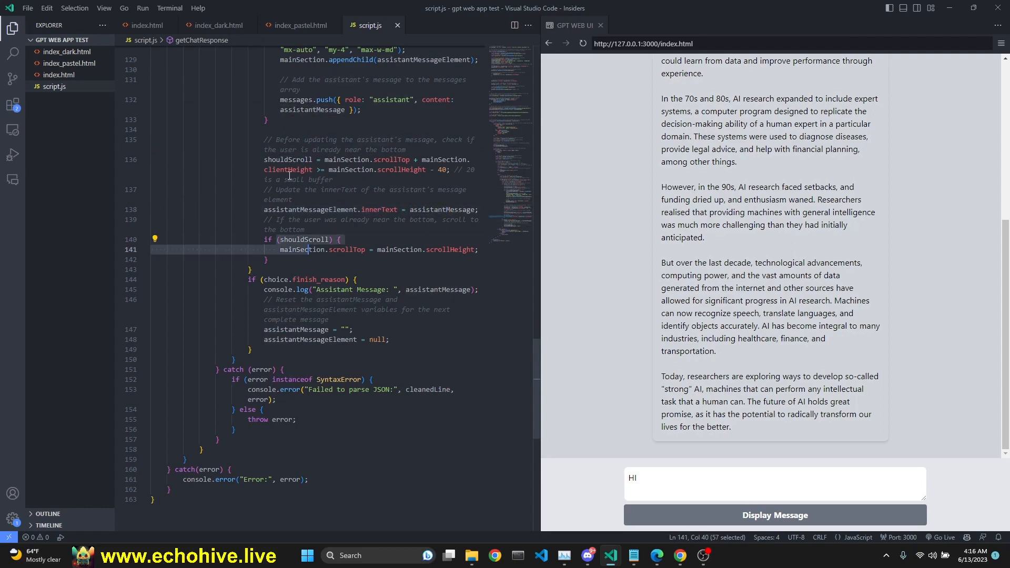